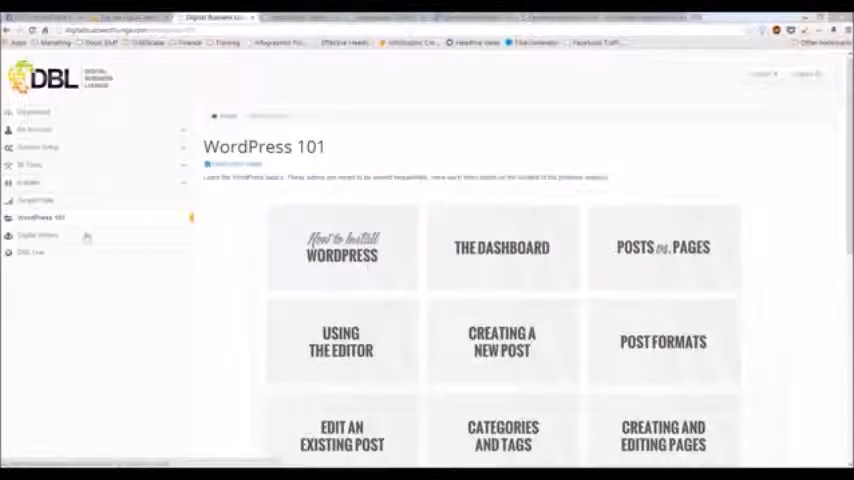
Step: Expand the Installer sidebar section to show its sub-pages alongside the WordPress 101 lessons
click(30, 182)
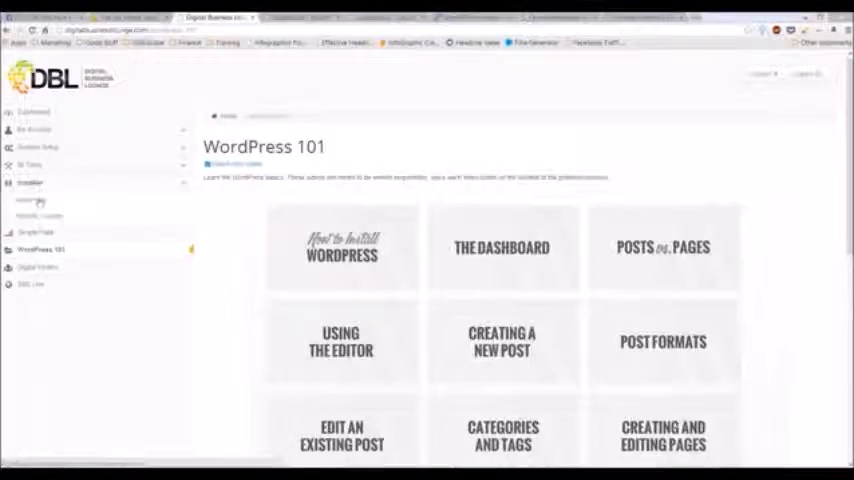
scroll(up, 3)
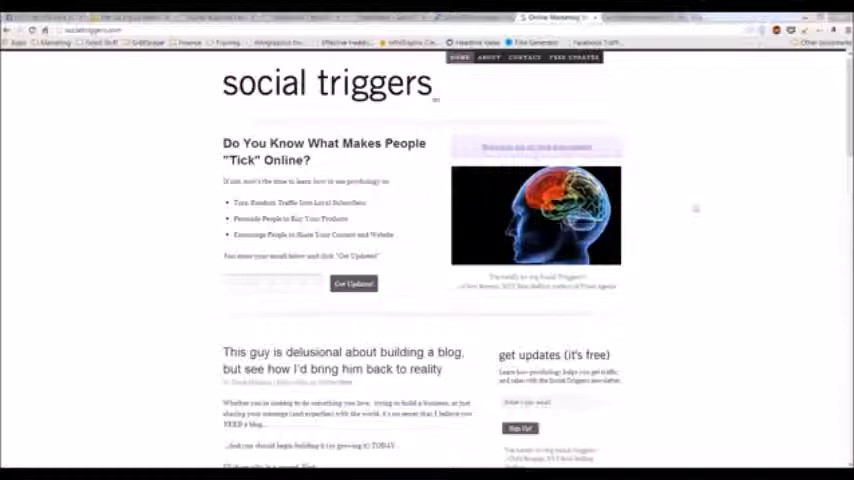
Step: Show the context menu for the brain image on the Social Triggers page, offering Copy image URL
right_click(560, 216)
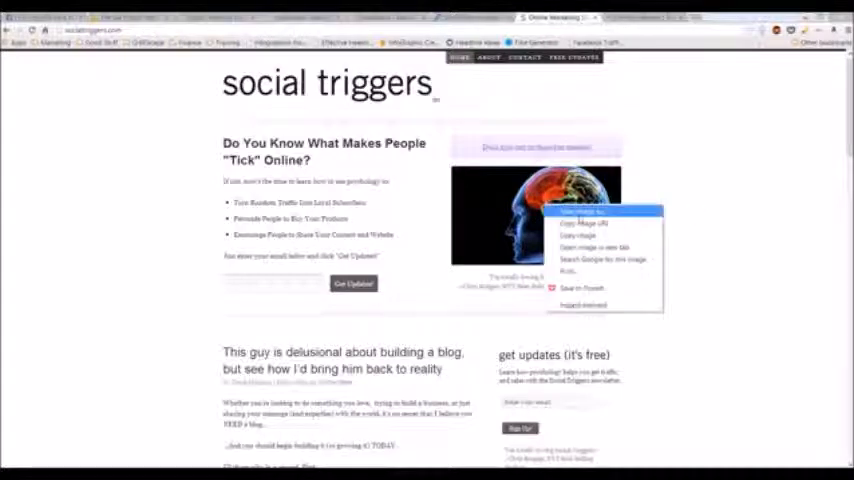